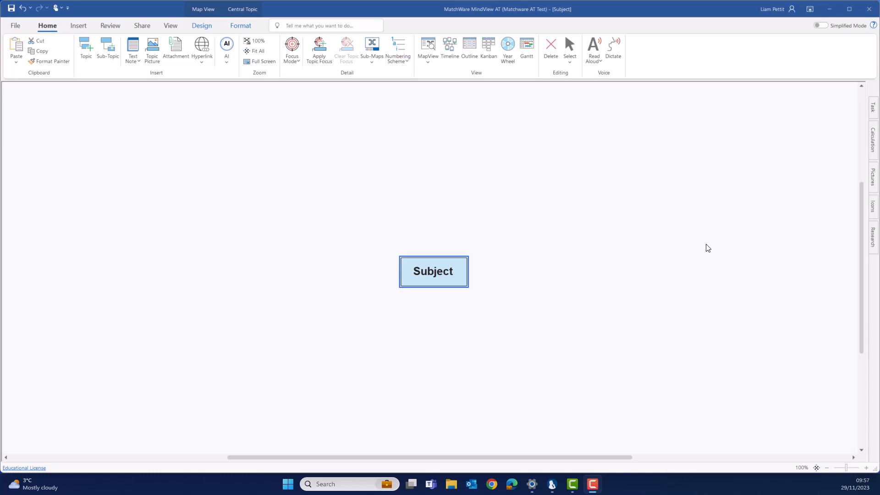
pyautogui.moveTo(658, 224)
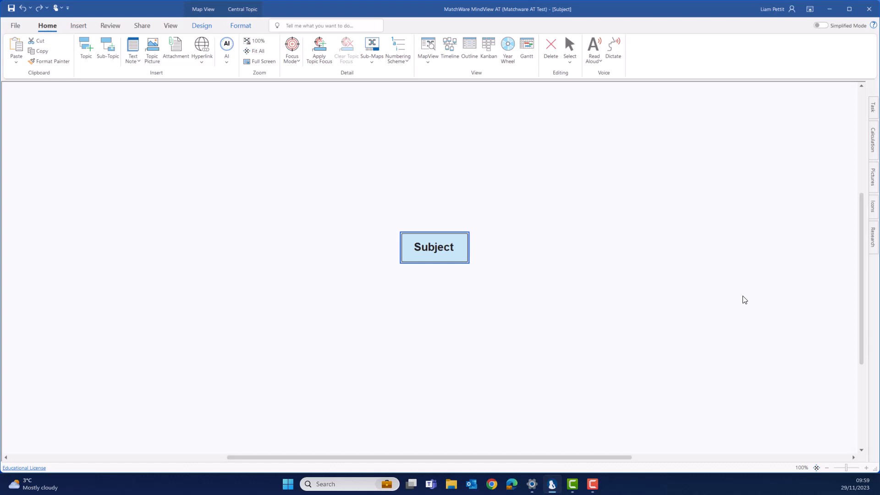
# Title the central topic 'Opening a new coffee shop in London' and have AI generate numbered branches
pyautogui.write('Opening a new coffee shop in London')
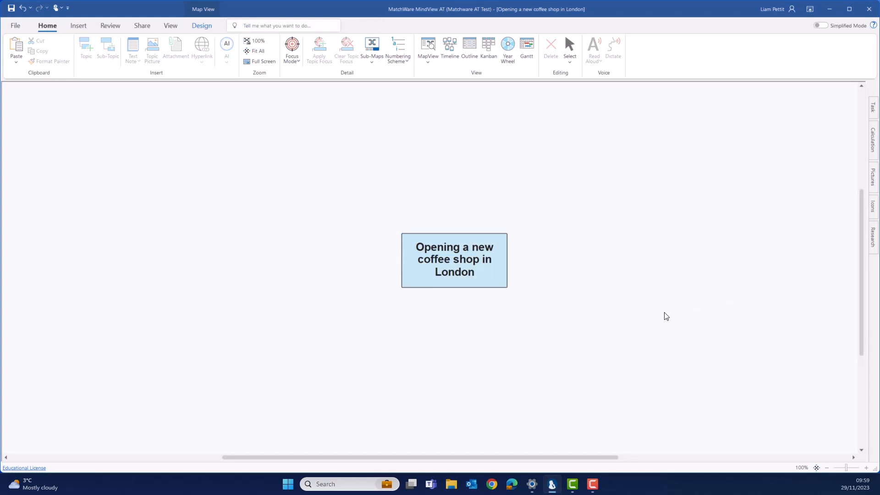
pyautogui.moveTo(663, 316)
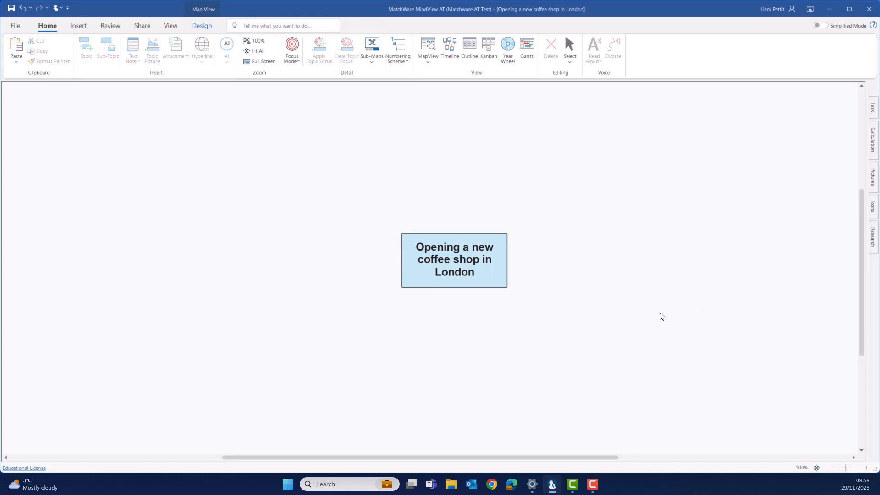
pyautogui.click(454, 260)
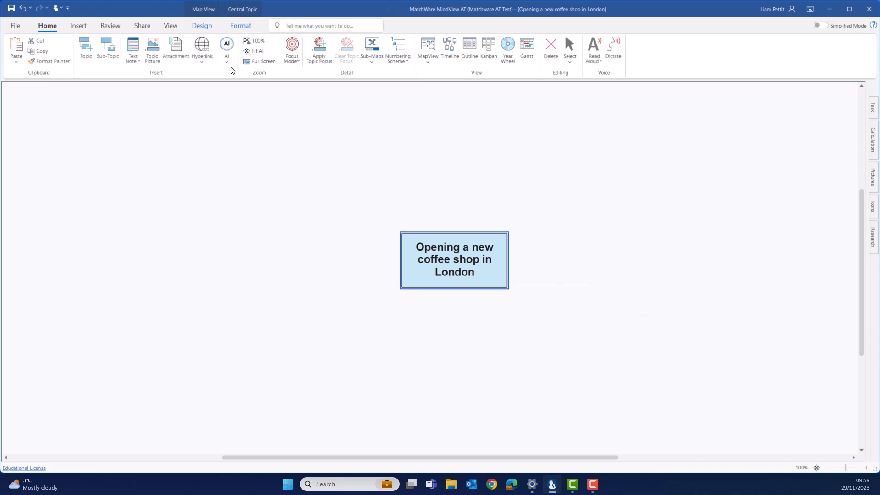
pyautogui.click(226, 48)
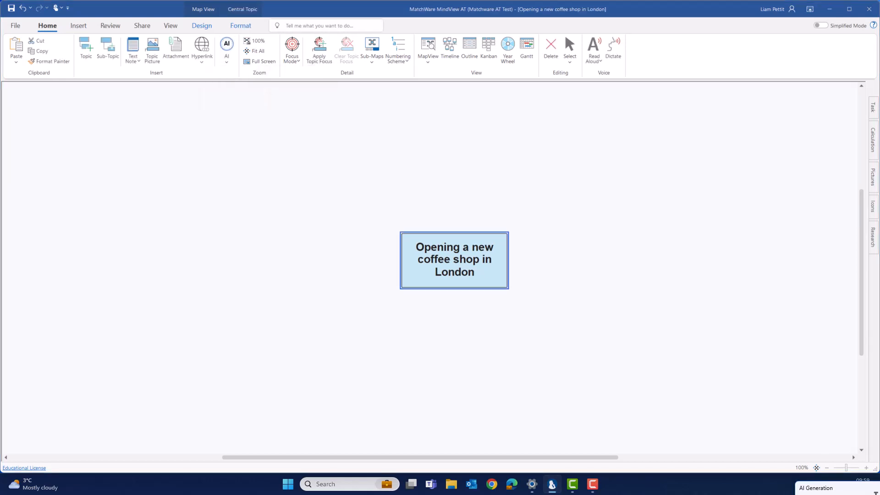
pyautogui.click(226, 48)
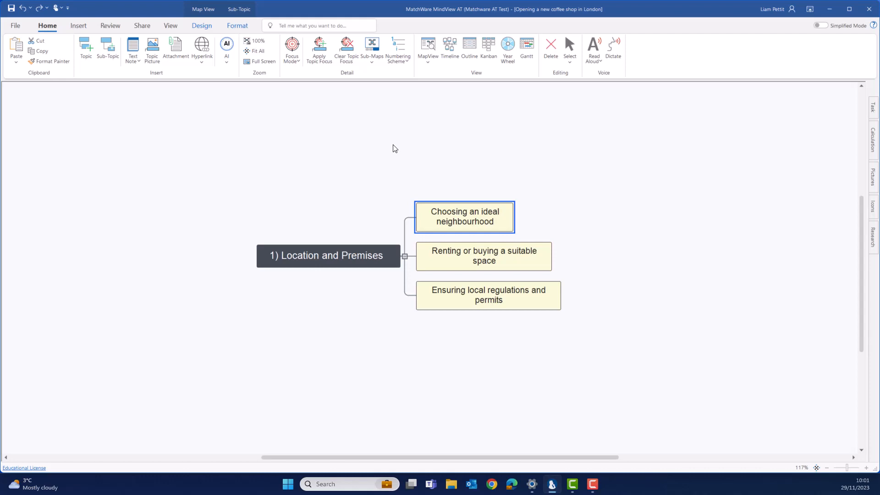
pyautogui.moveTo(267, 102)
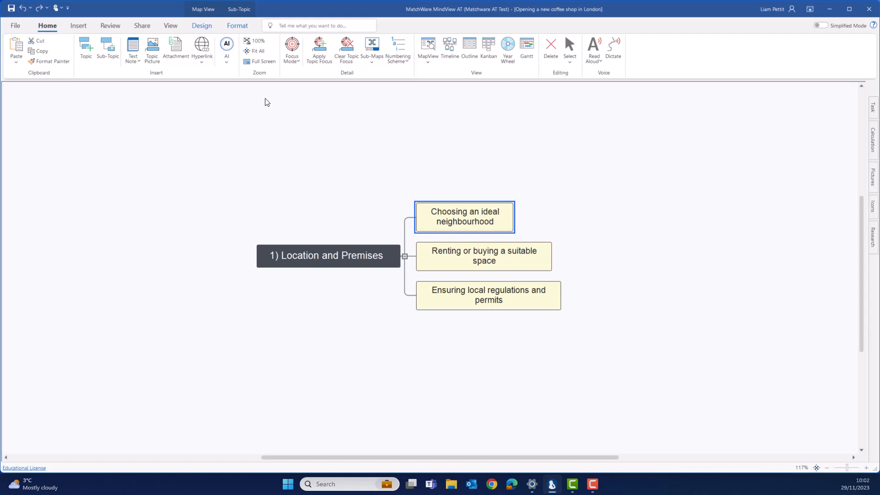
# Generate AI question sub-topics under 'Choosing an ideal neighbourhood', e.g. renting versus buying space
pyautogui.click(226, 48)
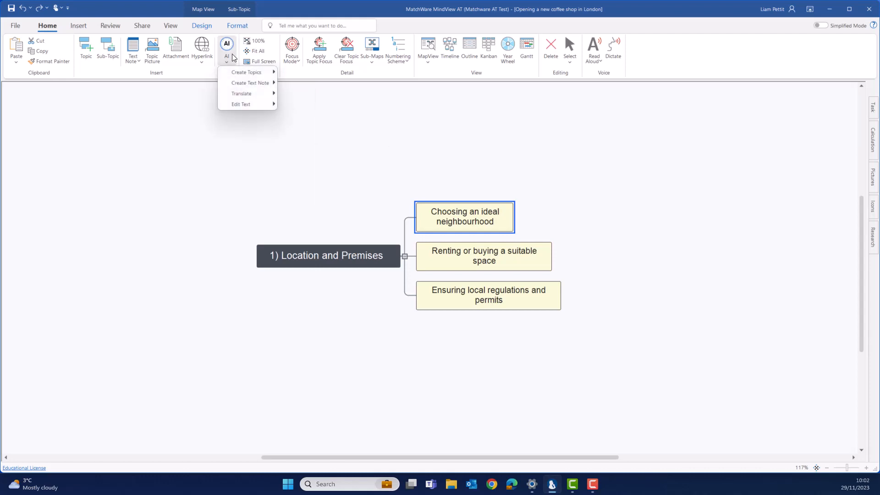
pyautogui.moveTo(245, 72)
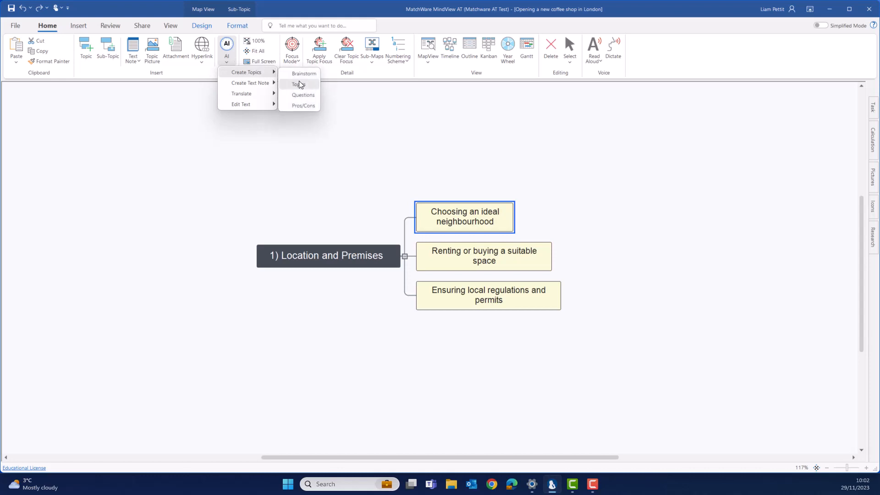
pyautogui.click(295, 84)
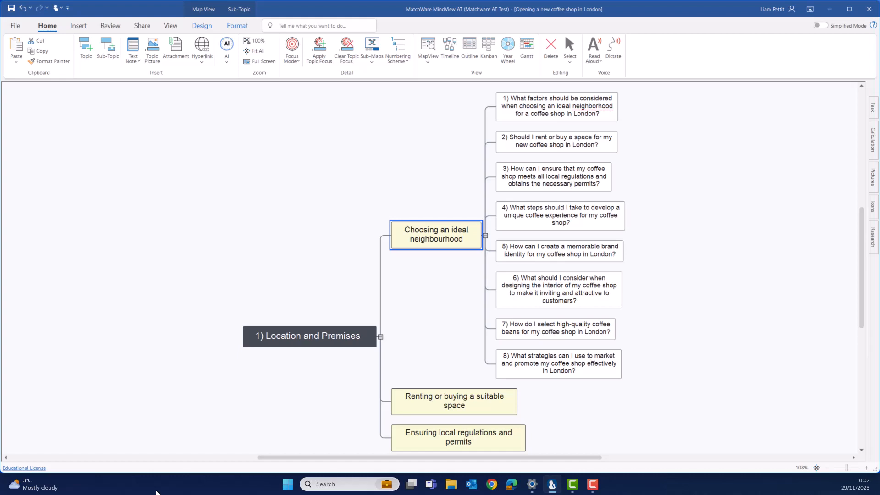
pyautogui.moveTo(323, 455)
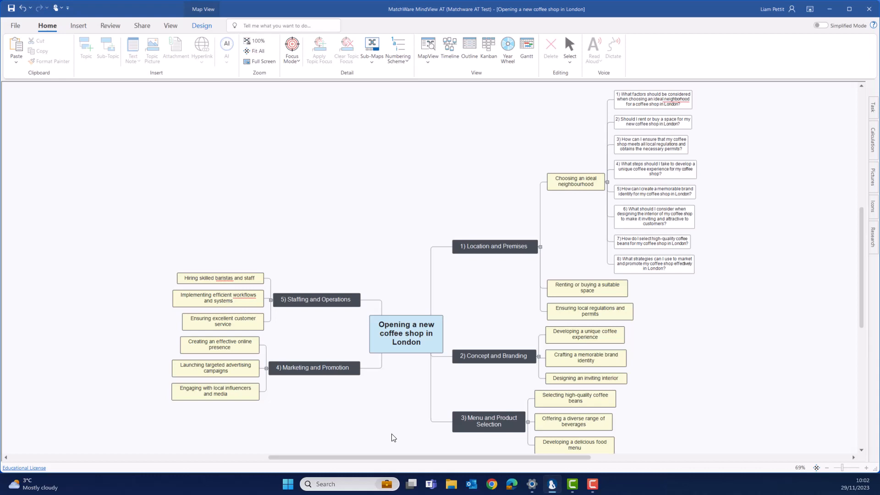
pyautogui.moveTo(346, 370)
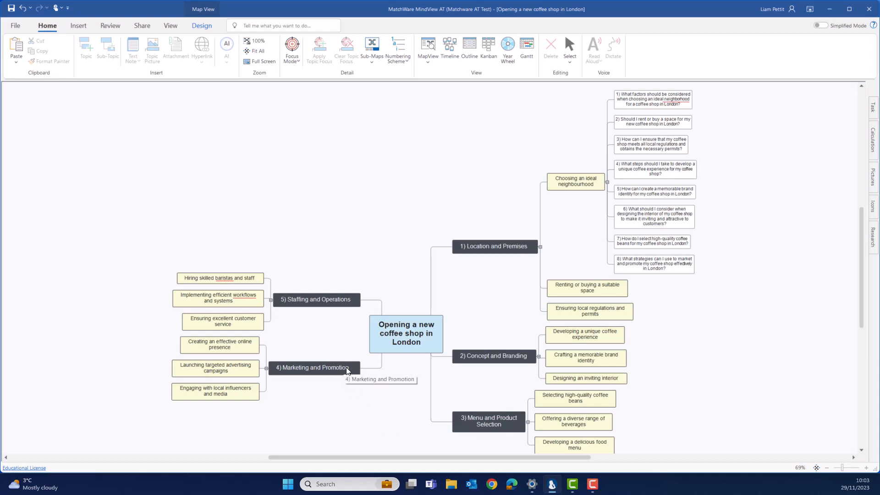
# Focus on '4) Marketing and Promotion', then select 'Creating an effective online presence'
pyautogui.click(314, 367)
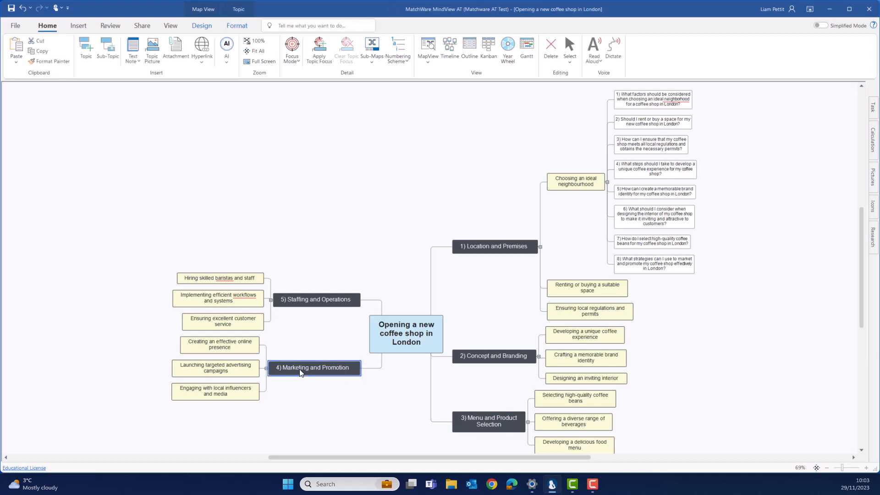
pyautogui.click(320, 49)
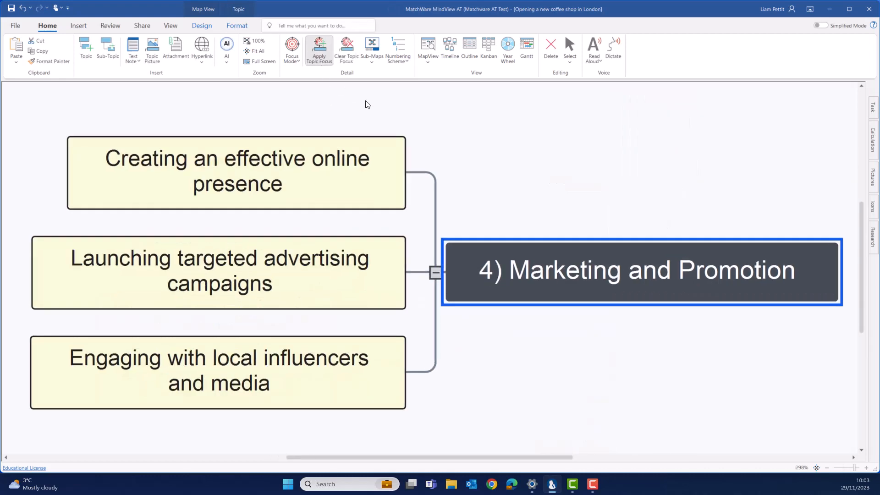
pyautogui.click(553, 170)
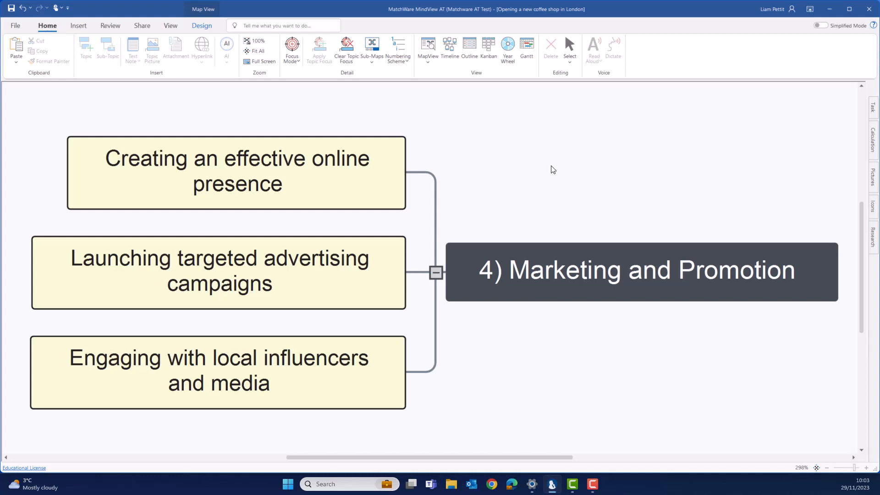
pyautogui.click(237, 171)
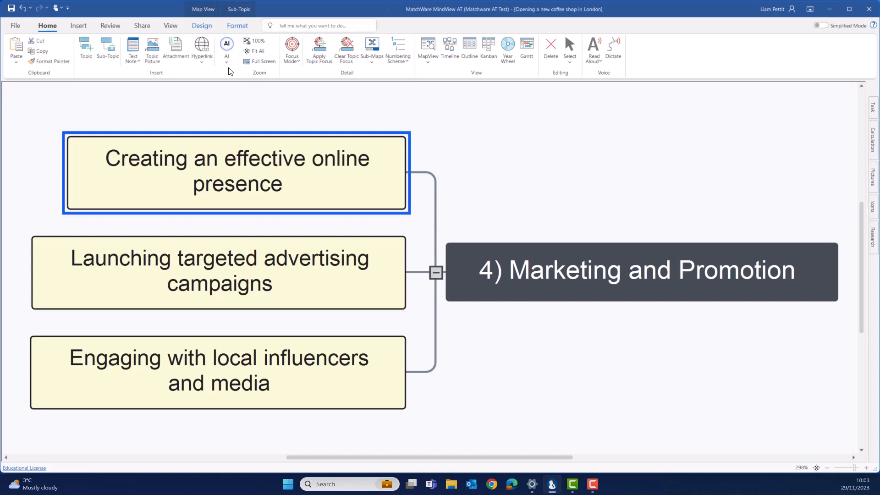
pyautogui.click(226, 50)
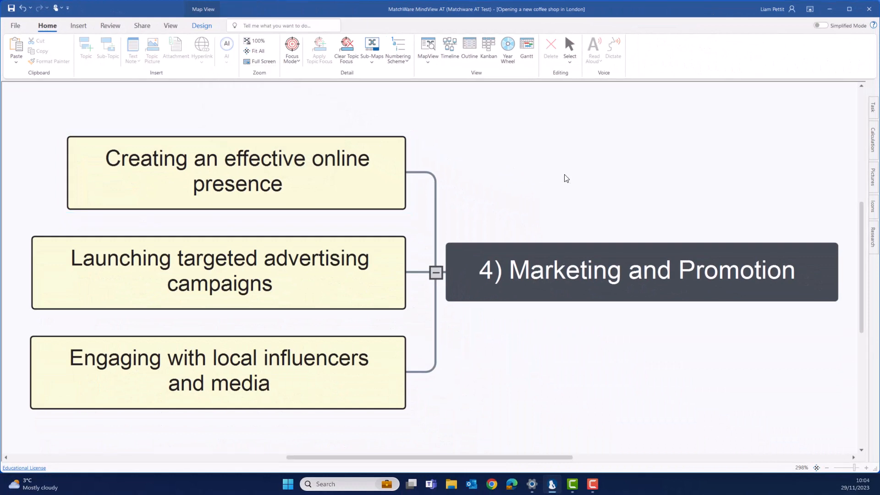
pyautogui.moveTo(313, 192)
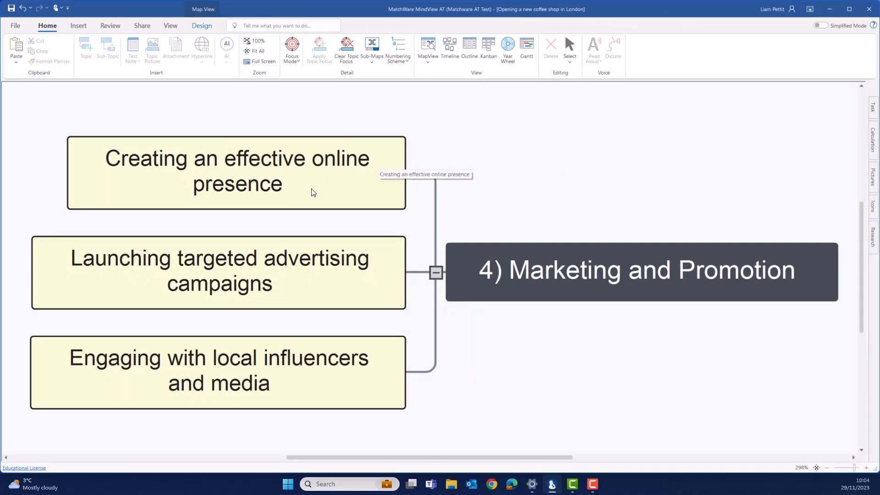
# Add a text note to 'Creating an effective online presence' about Instagram and Facebook marketing
pyautogui.click(236, 173)
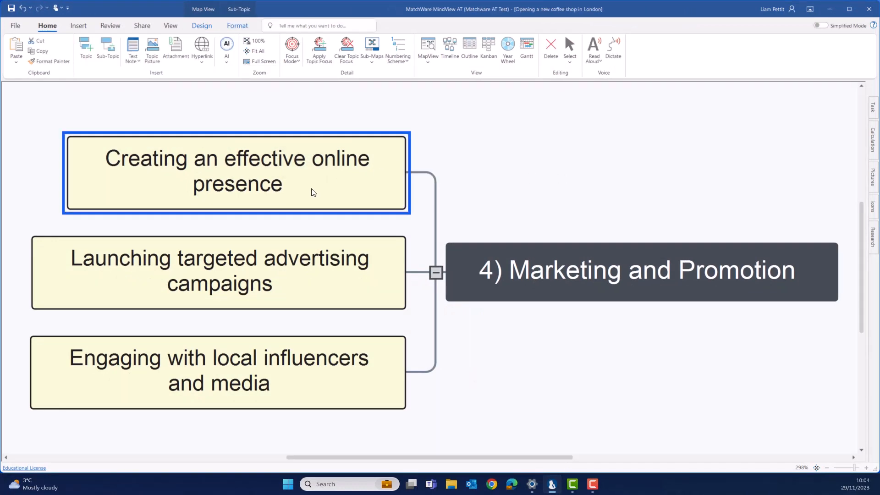
pyautogui.moveTo(133, 50)
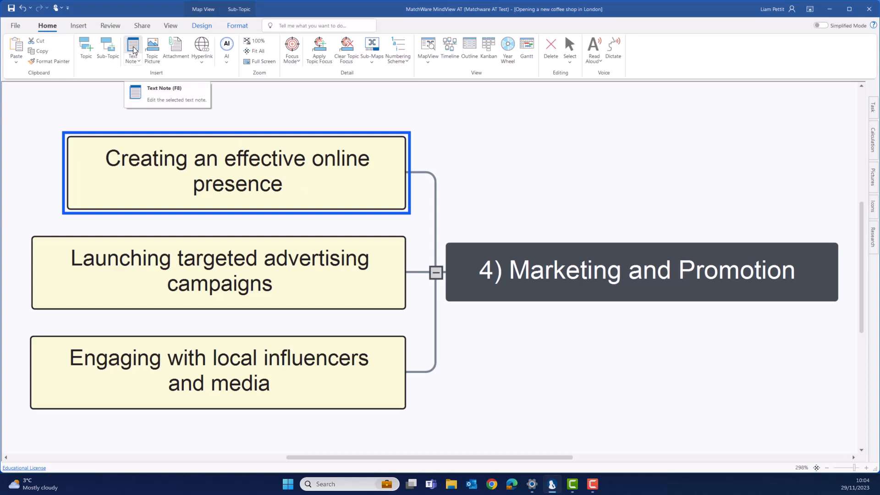
pyautogui.click(132, 49)
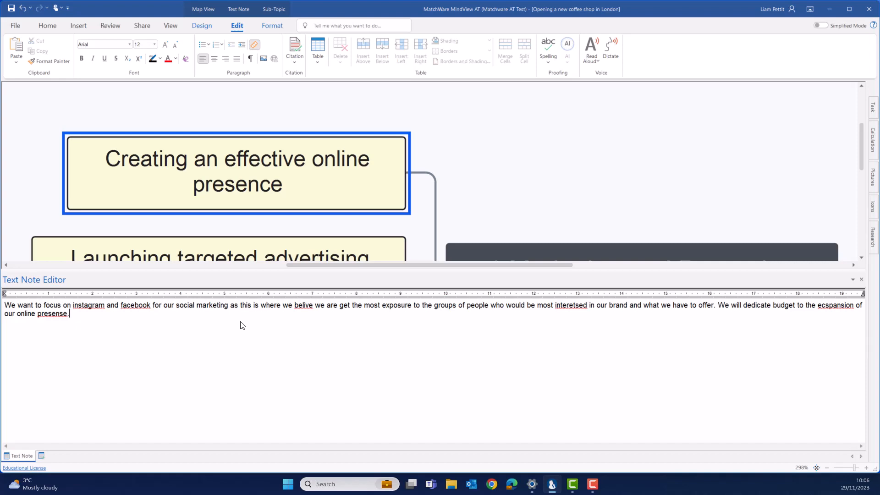
pyautogui.moveTo(97, 329)
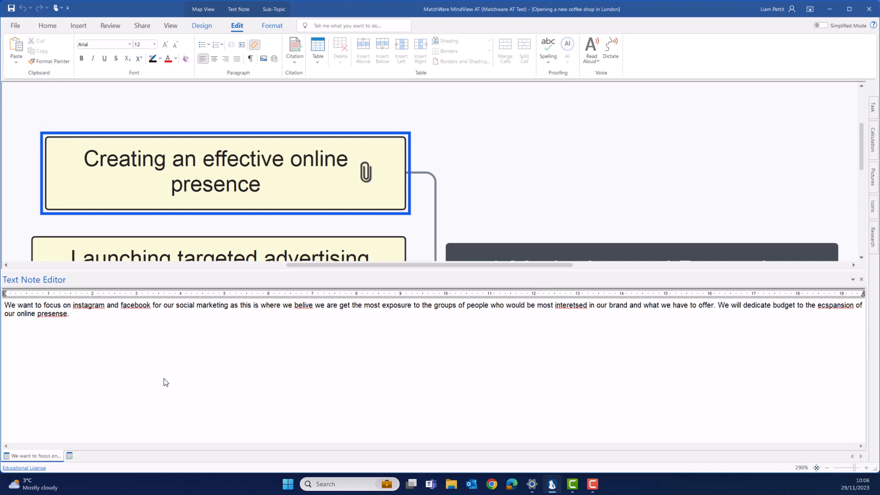
# Run AI Fix Grammar on the whole online presence note text
pyautogui.press('ctrl+a')
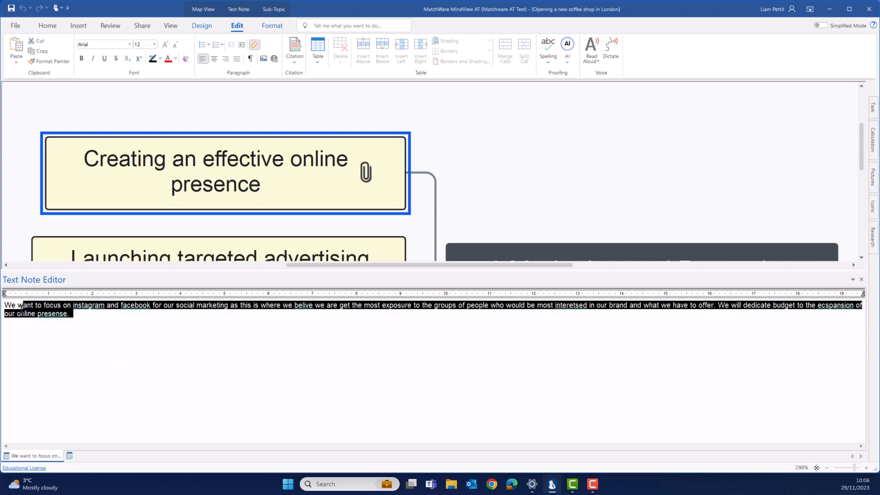
pyautogui.moveTo(425, 150)
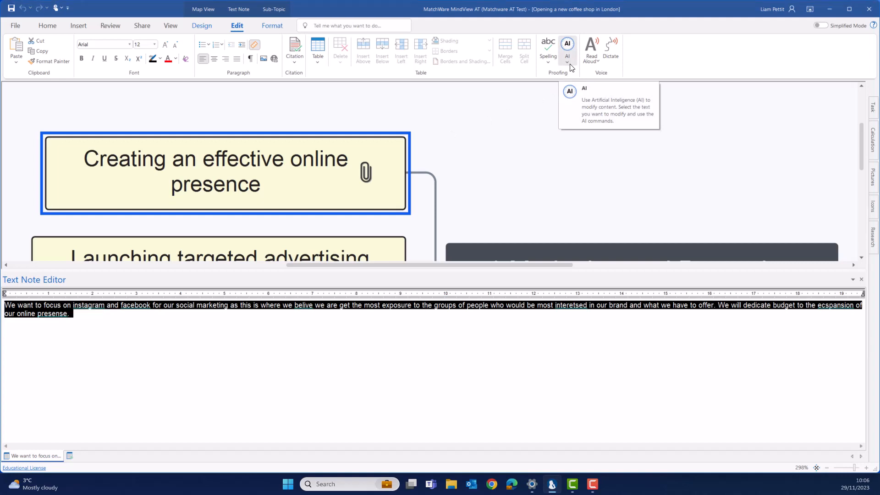
pyautogui.click(567, 51)
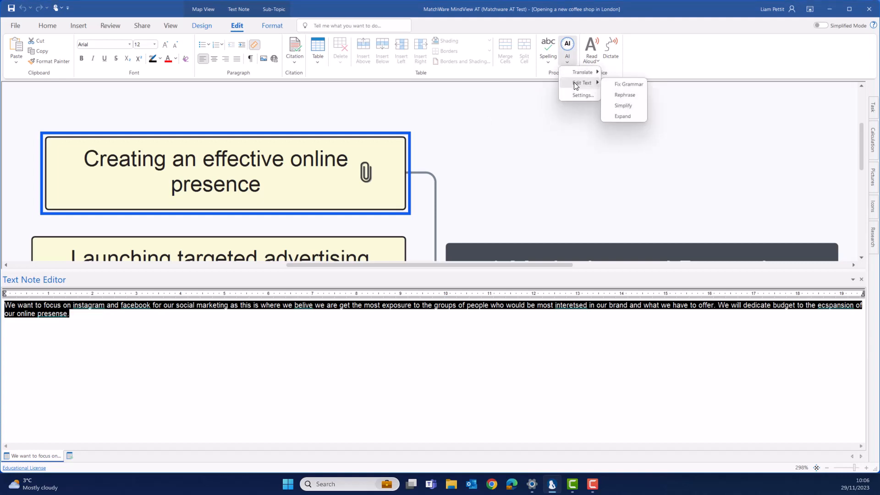
pyautogui.moveTo(628, 84)
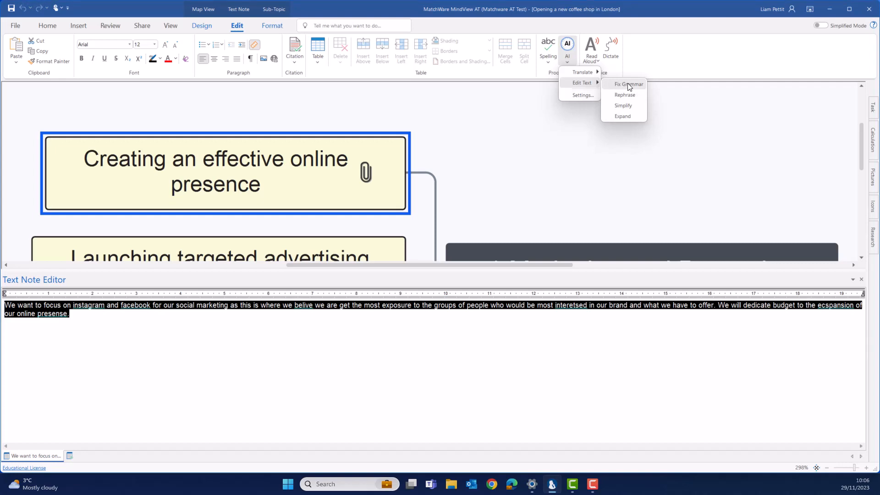
pyautogui.click(629, 84)
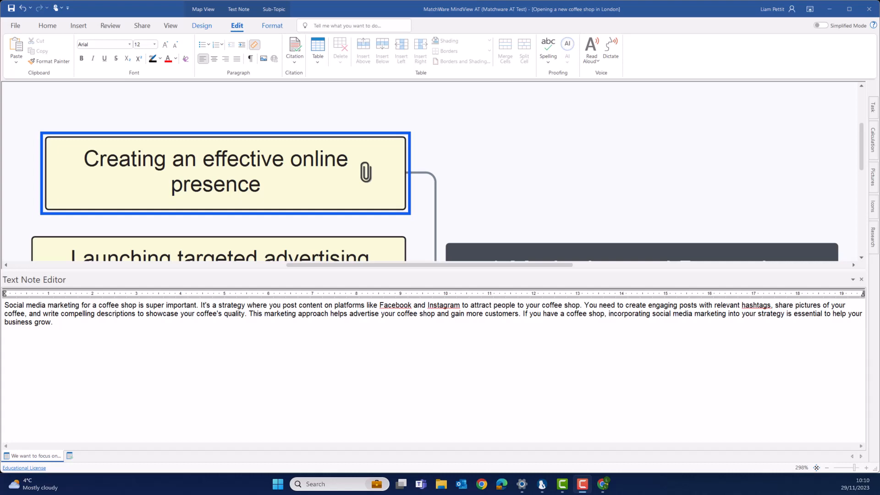
# Run AI Simplify on the whole note, reducing it to one campaign sentence
pyautogui.click(53, 322)
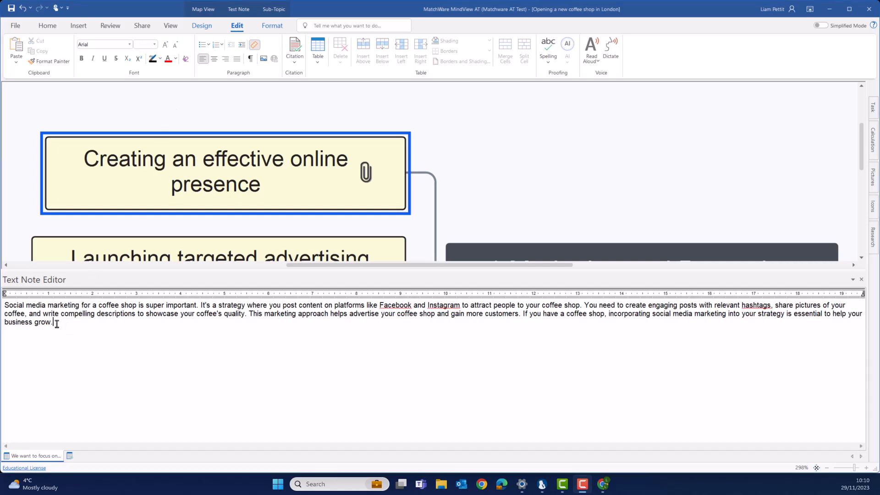
pyautogui.press('ctrl+a')
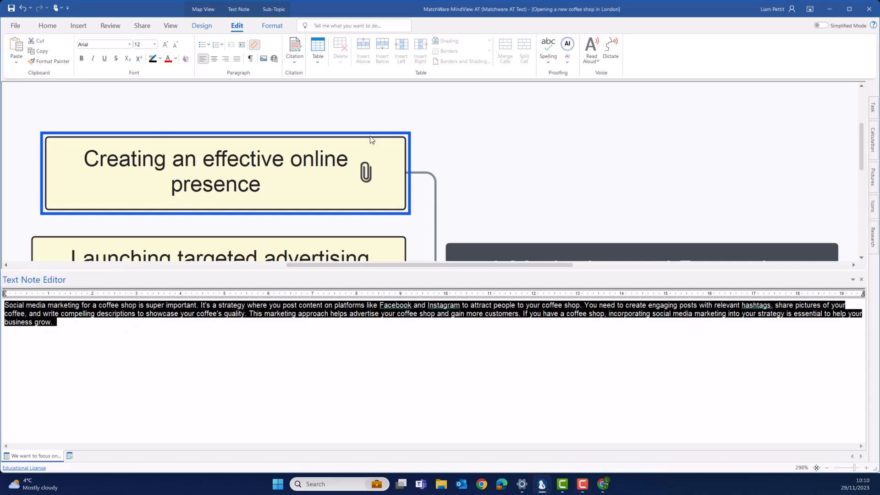
pyautogui.click(567, 48)
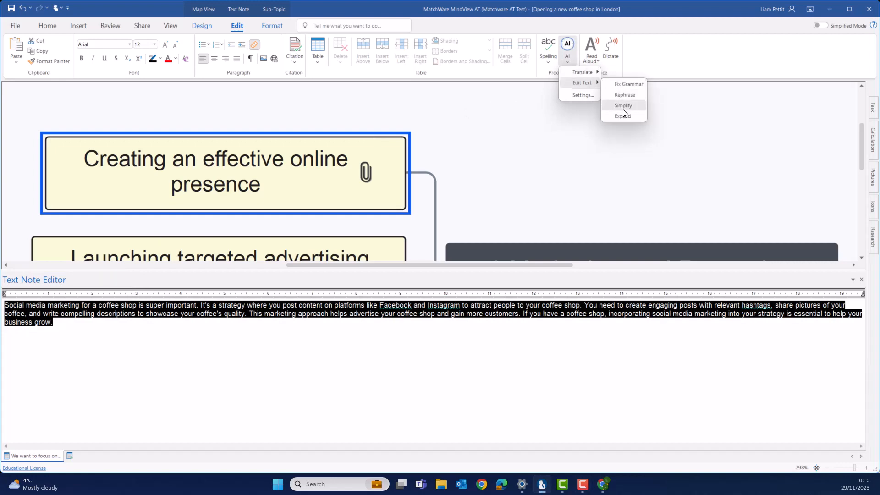
pyautogui.click(623, 106)
pyautogui.write('We need to create a social media campaign for our London Coffee Shop.')
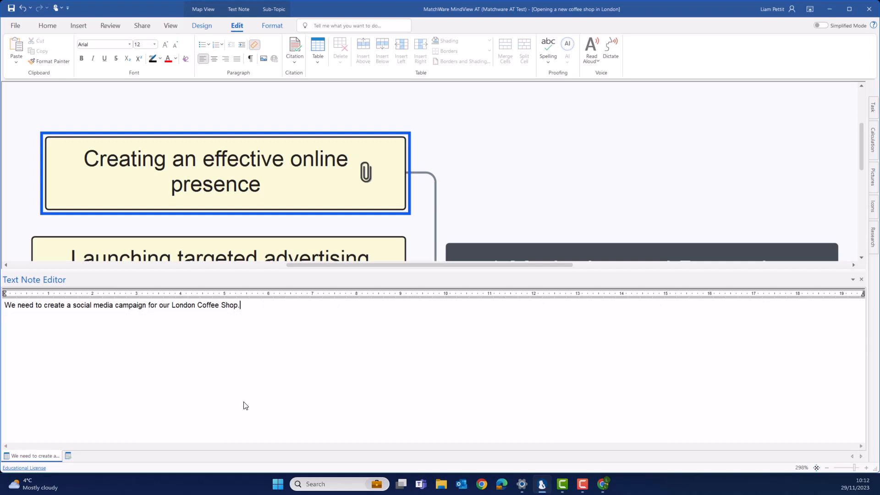
# Run AI Expand on the note's sentence to produce a multi-section campaign guide
pyautogui.doubleClick(215, 305)
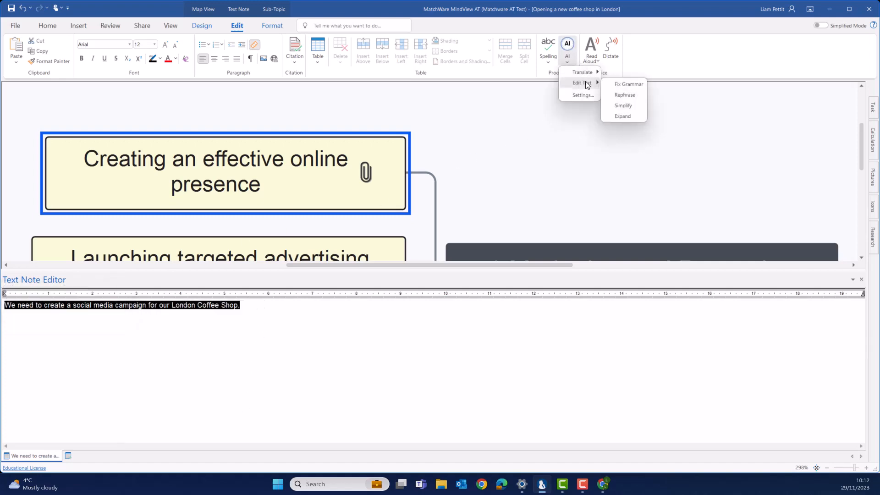
pyautogui.click(622, 116)
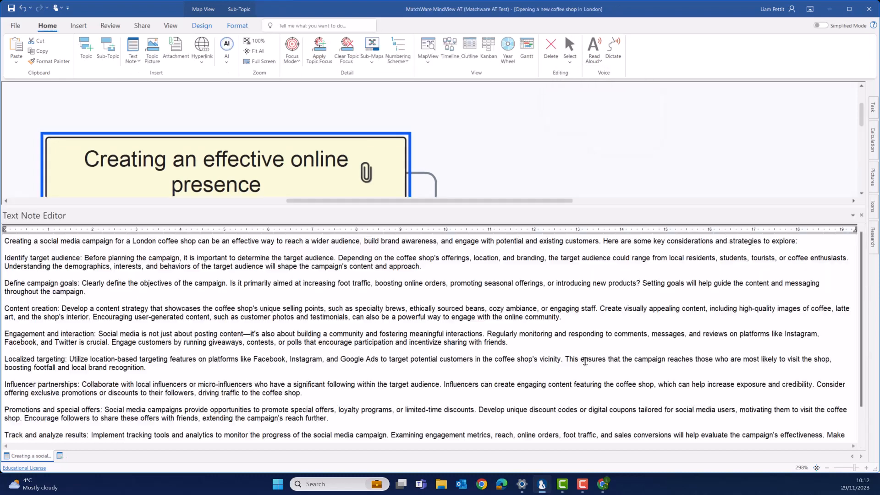